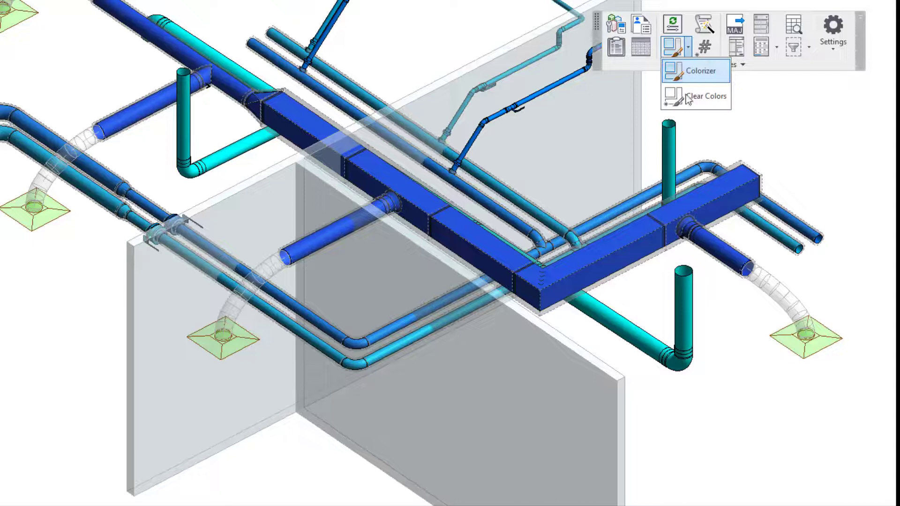
mouse_move(683, 102)
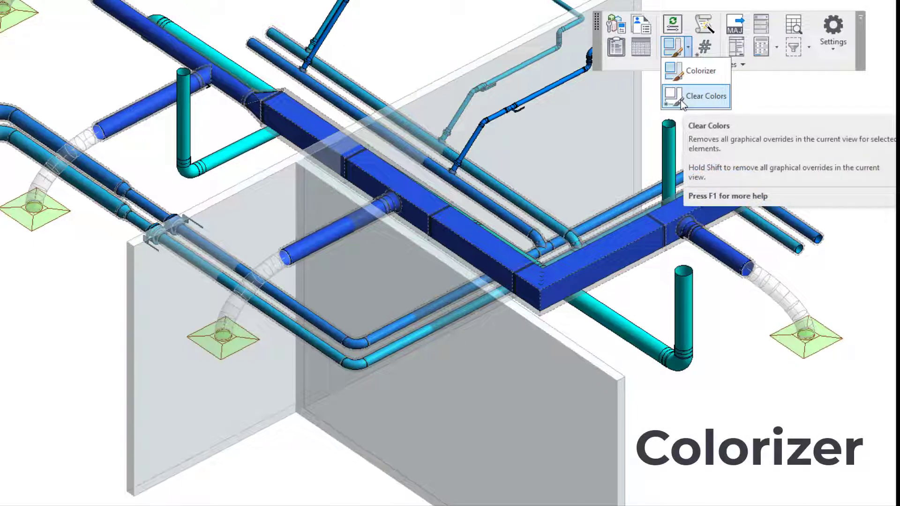
mouse_move(701, 71)
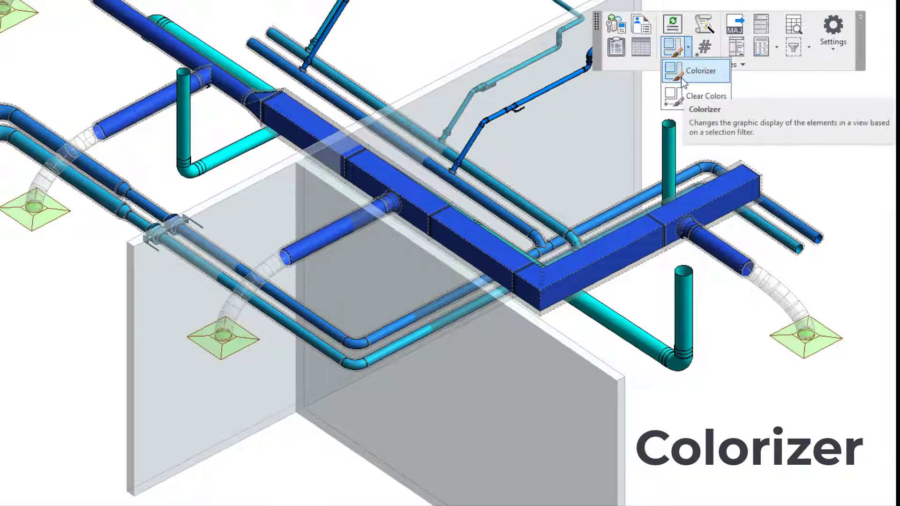
Open Colorizer and review the Supply Air rule's element and All Views filters
click(702, 70)
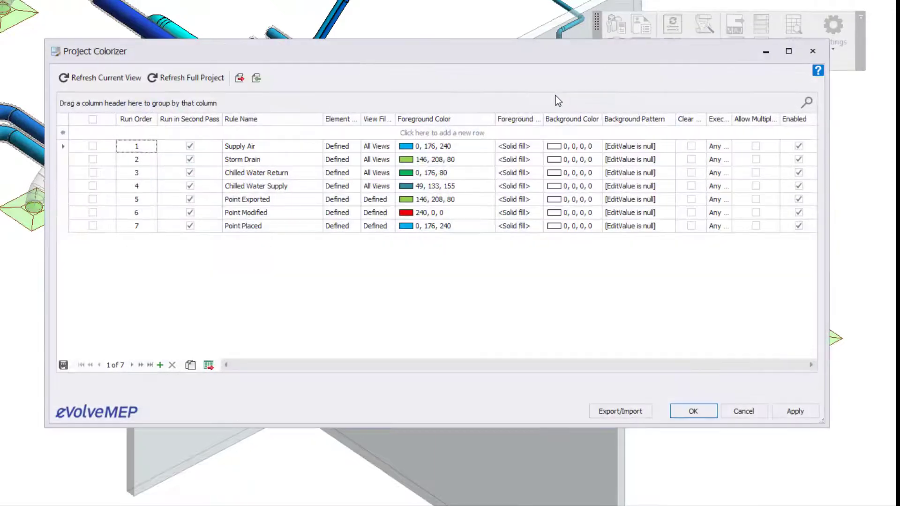
mouse_move(127, 171)
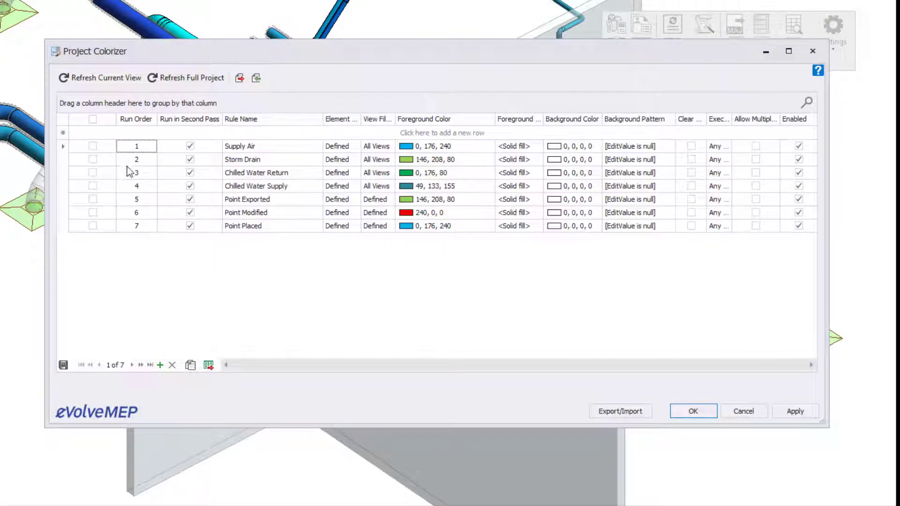
double_click(239, 146)
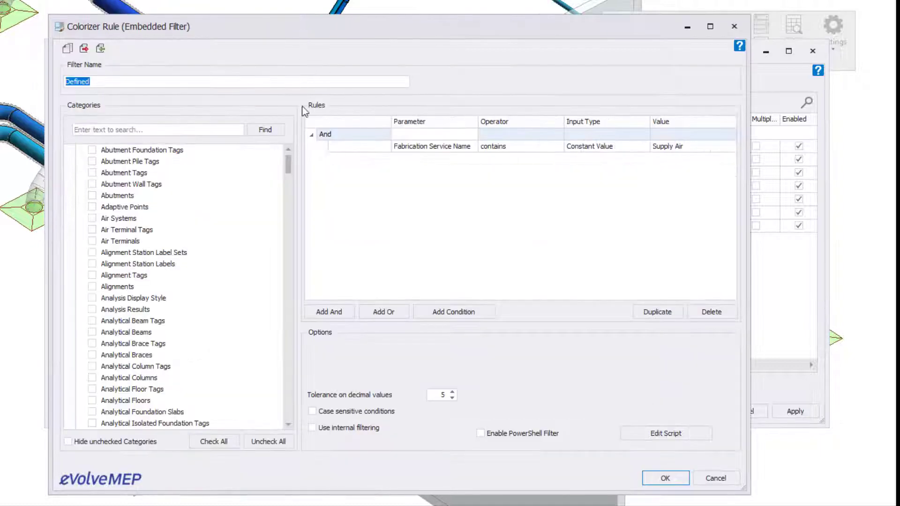
click(68, 442)
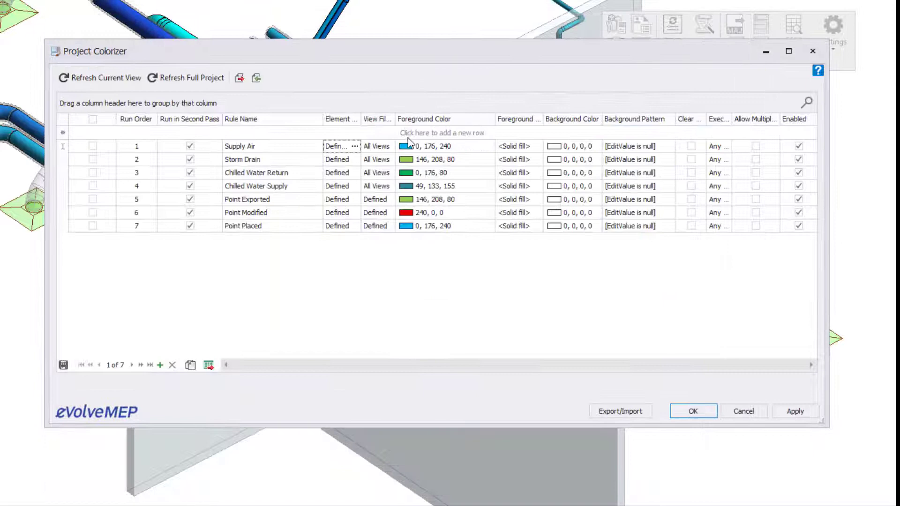
click(354, 145)
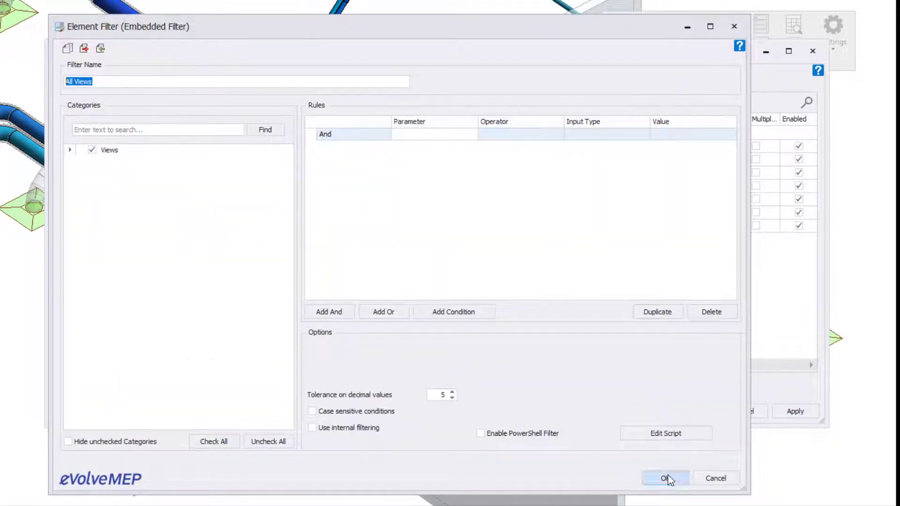
click(665, 478)
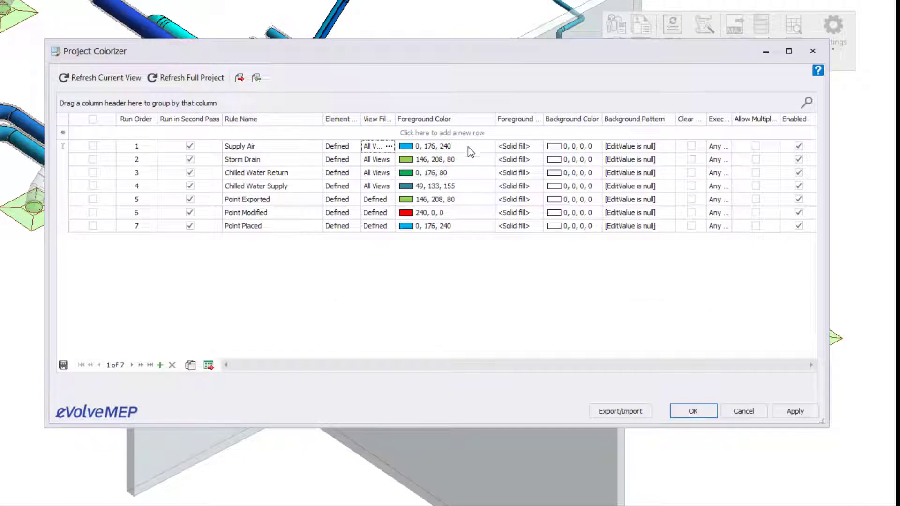
mouse_move(609, 191)
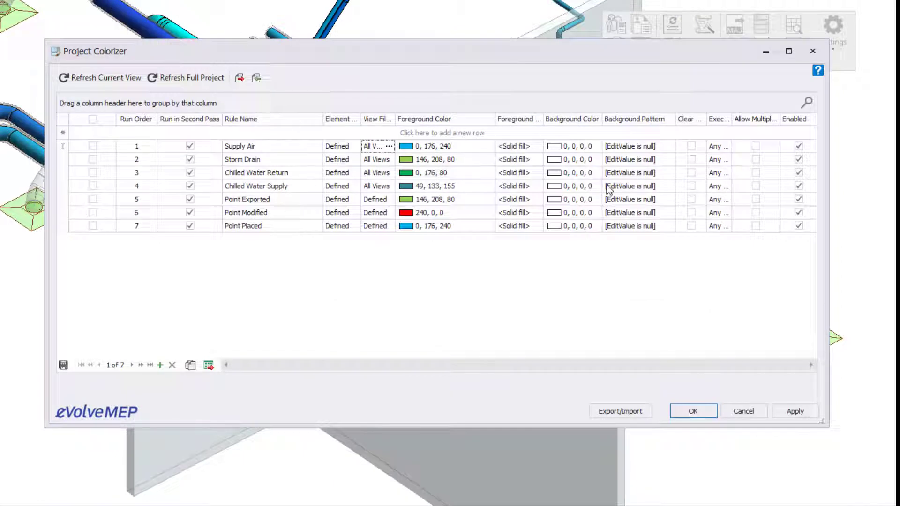
Include all seven colour rules, apply them, and refresh the current view
click(93, 119)
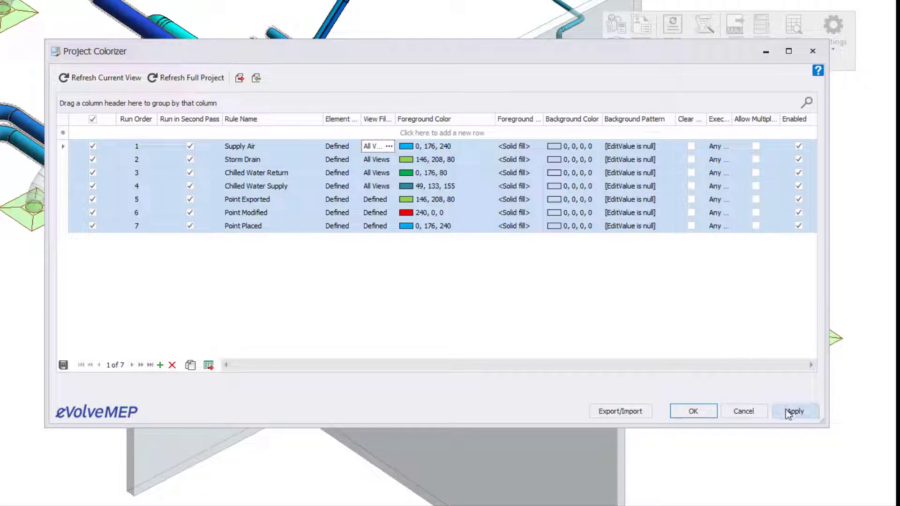
click(796, 411)
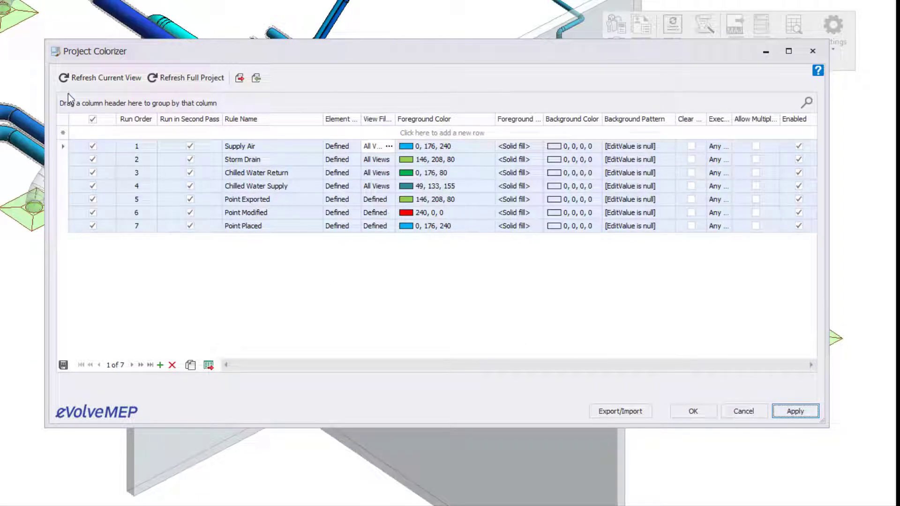
click(105, 77)
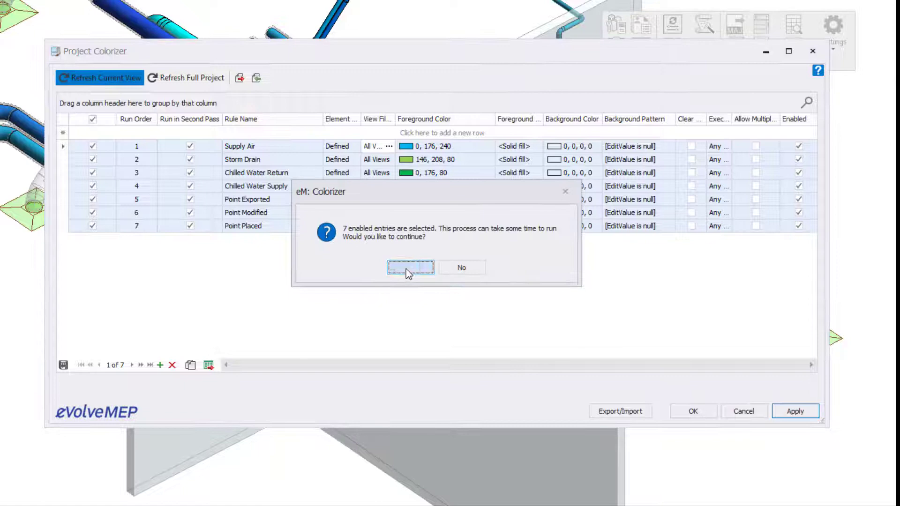
click(410, 268)
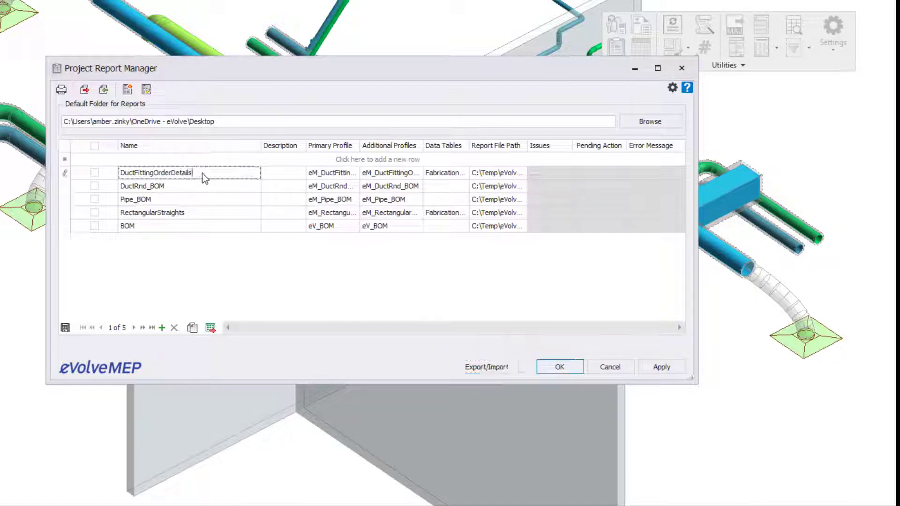
Review DuctFittingOrderDetails' primary profile, additional profiles and data tables, then tick it for output
click(331, 173)
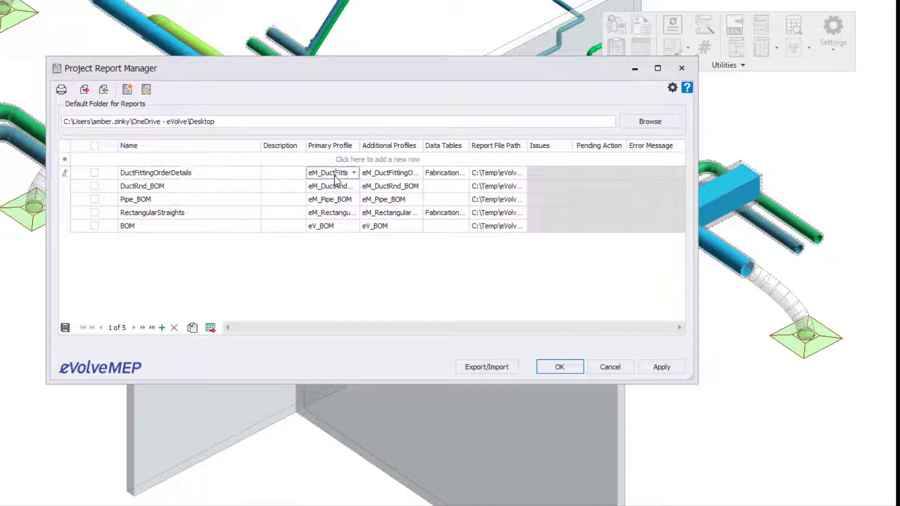
click(417, 173)
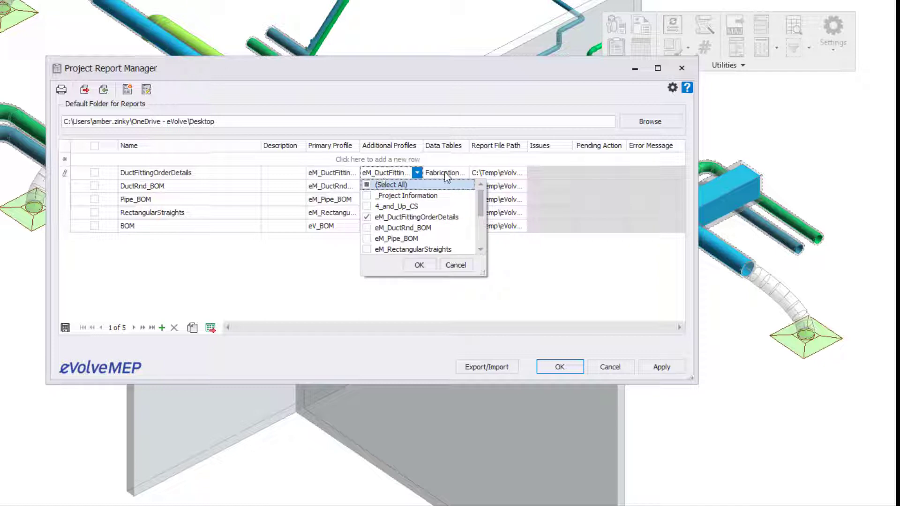
click(419, 265)
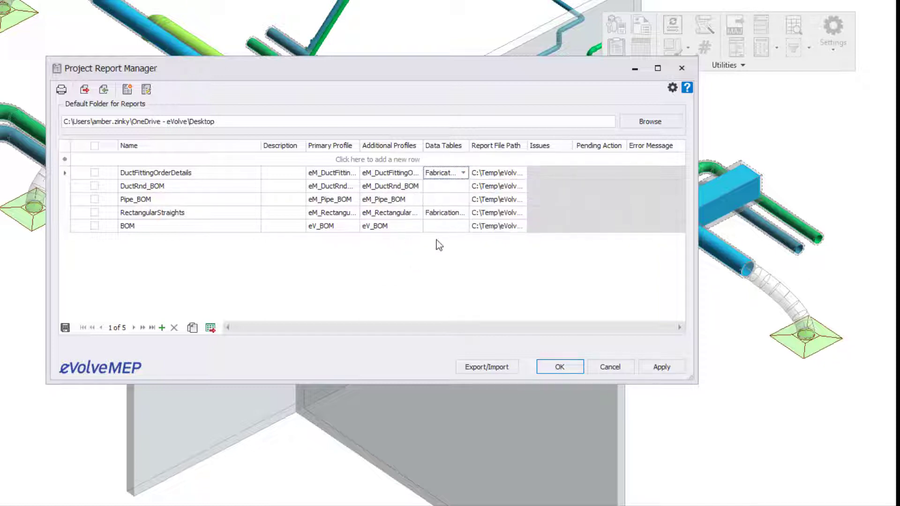
mouse_move(104, 176)
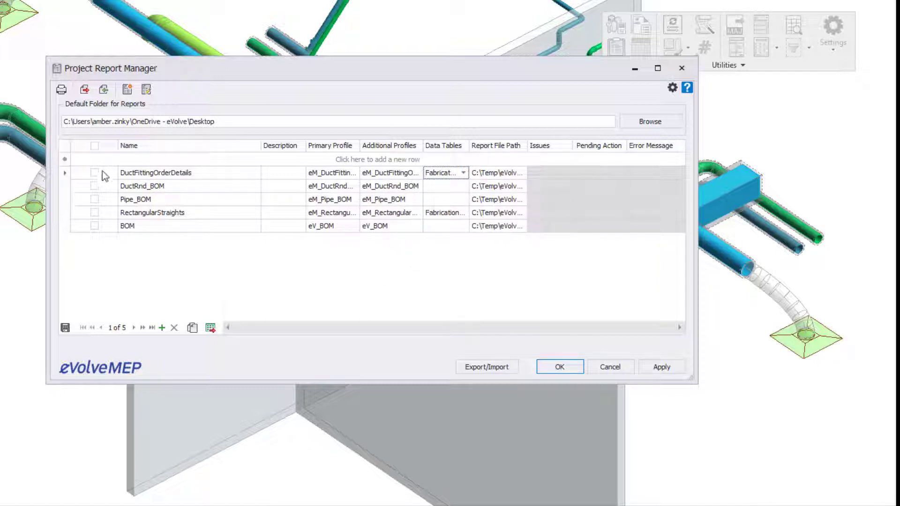
click(95, 173)
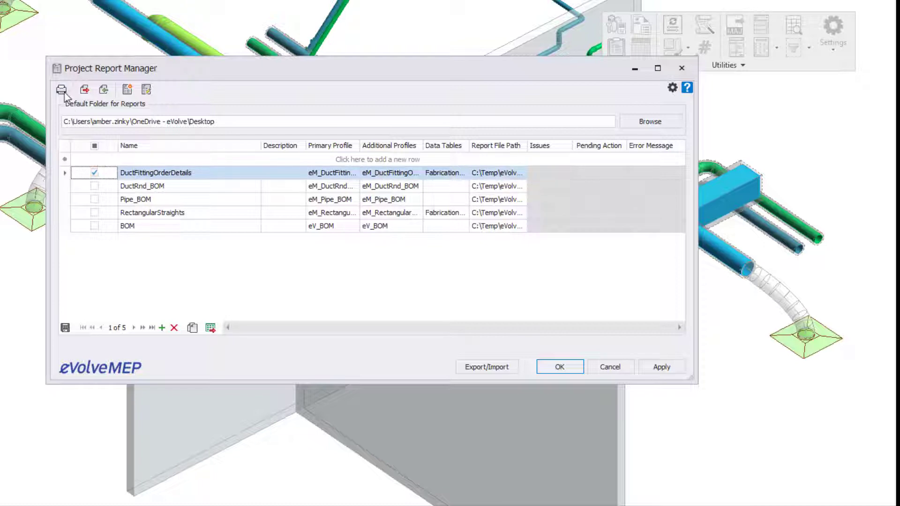
Preview the 72-page Duct Fitting Order Details report and browse later pages
click(61, 90)
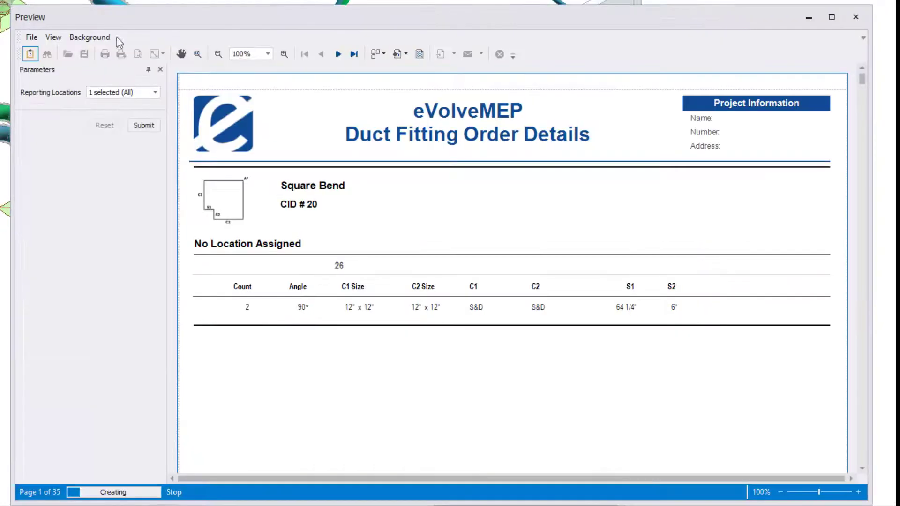
click(355, 54)
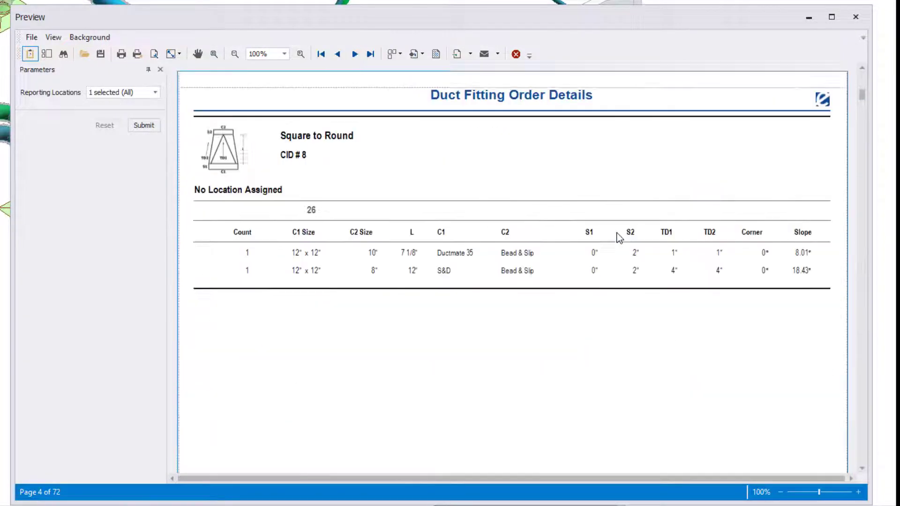
scroll(down, 3)
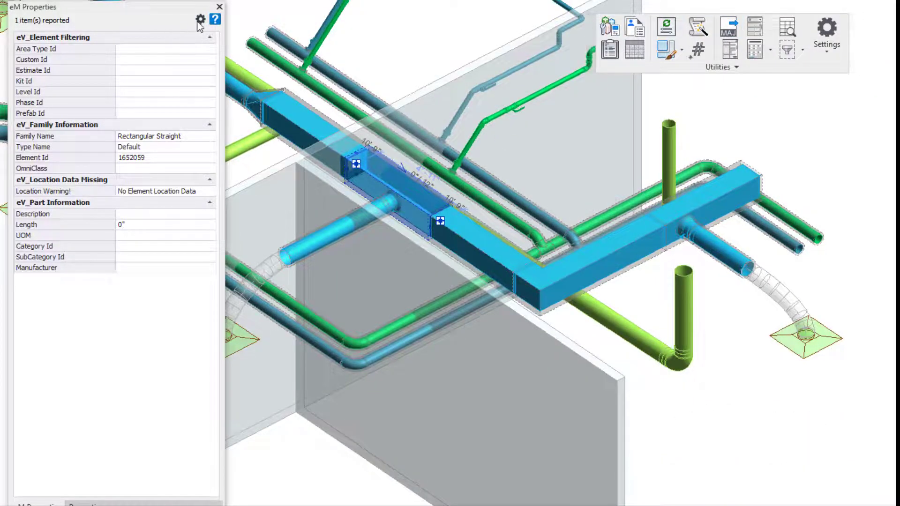
Review enabled eVolve property profiles, then view the carbon-steel pipe's 4_and_Up_CS properties
click(200, 18)
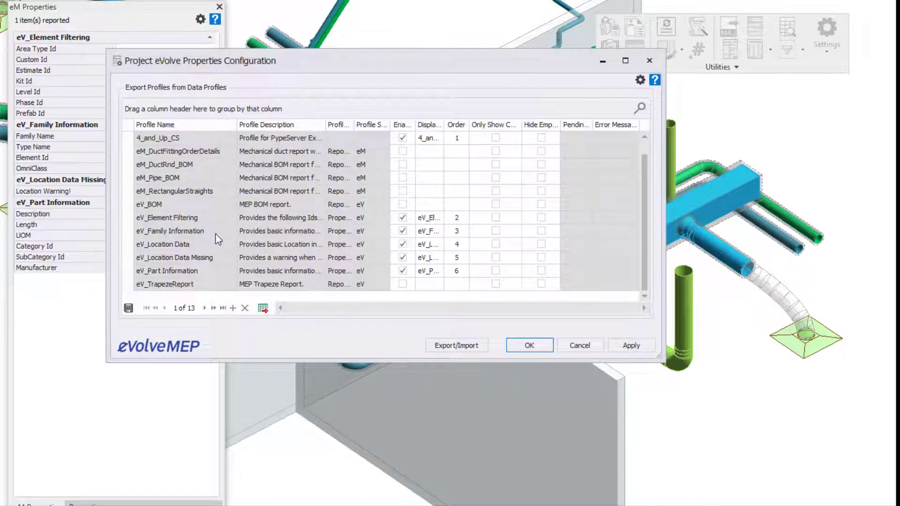
mouse_move(363, 272)
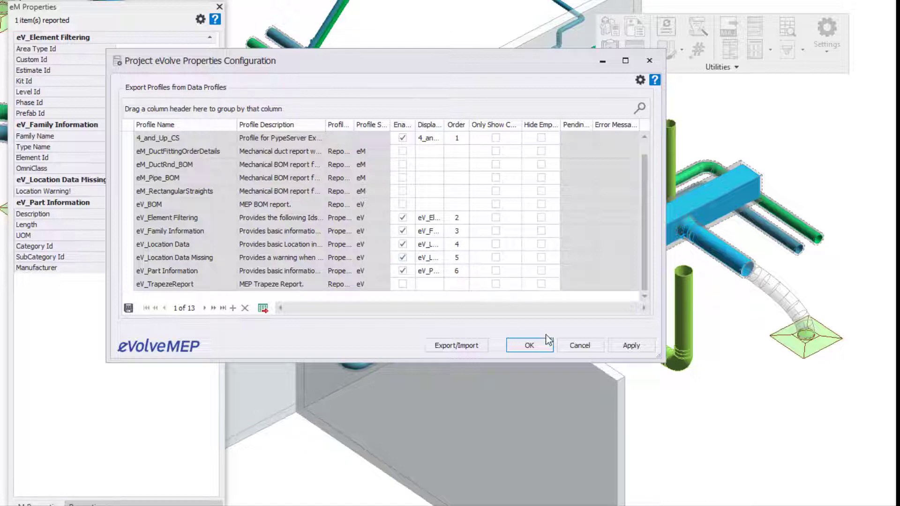
click(528, 345)
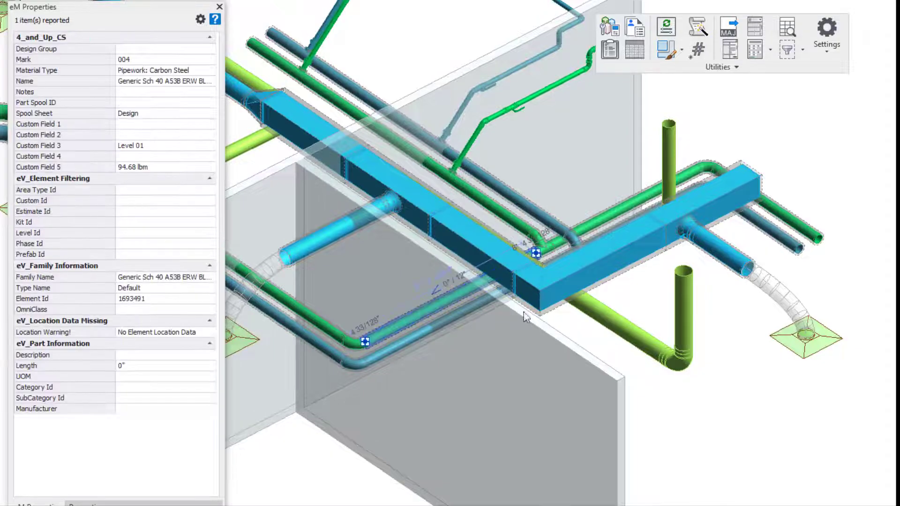
click(647, 28)
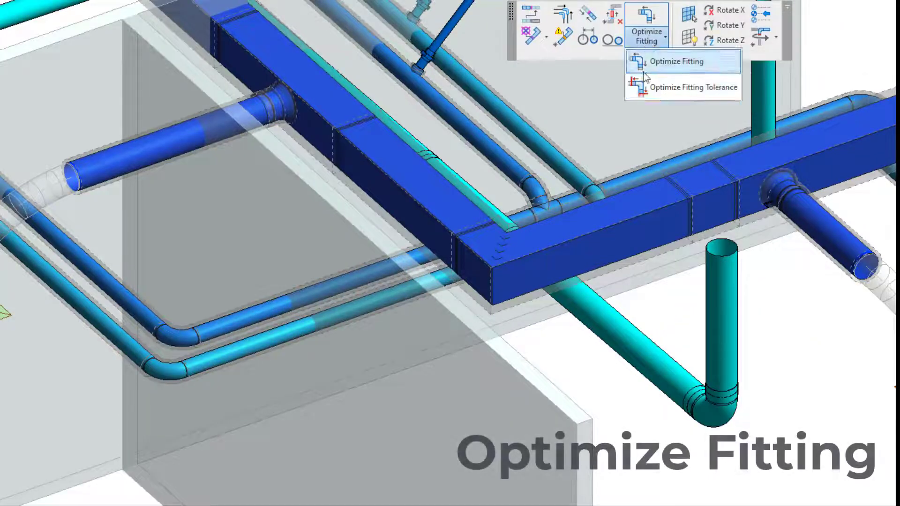
Use Optimize Fitting to merge the two duct straights beside the elbow into one run
click(694, 87)
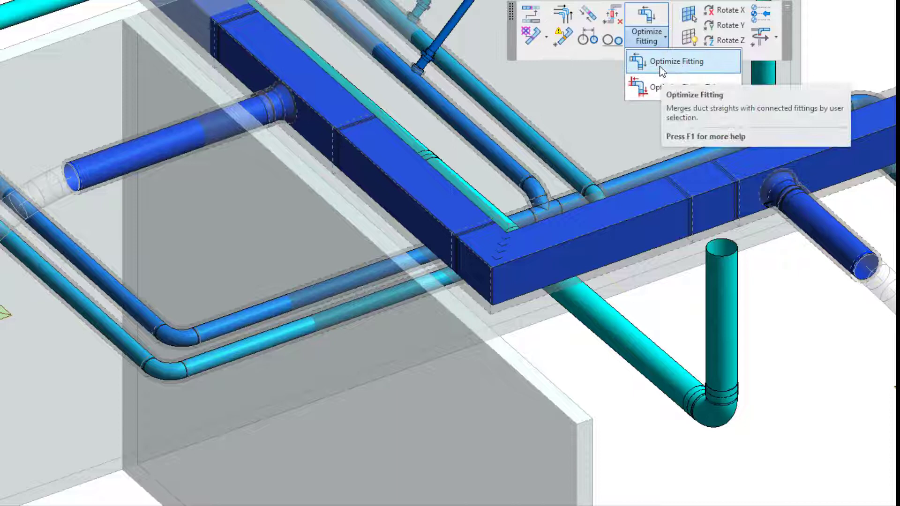
click(677, 61)
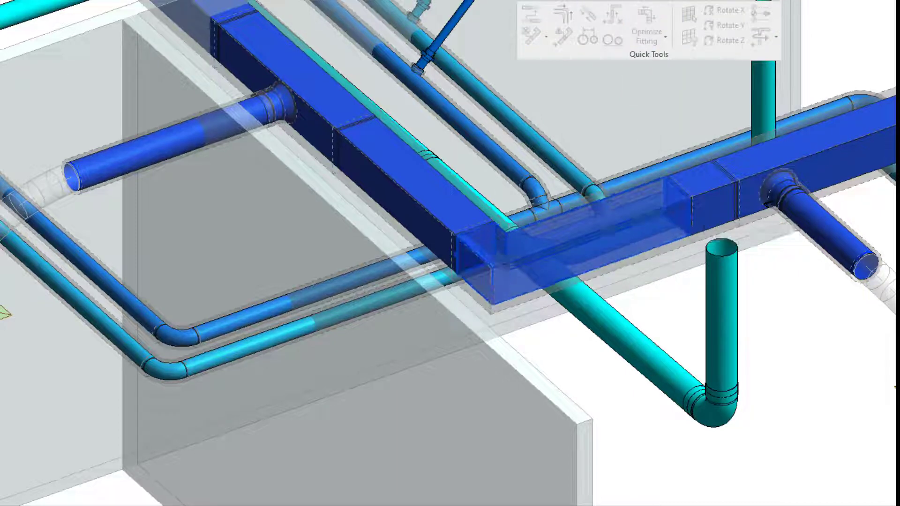
click(692, 194)
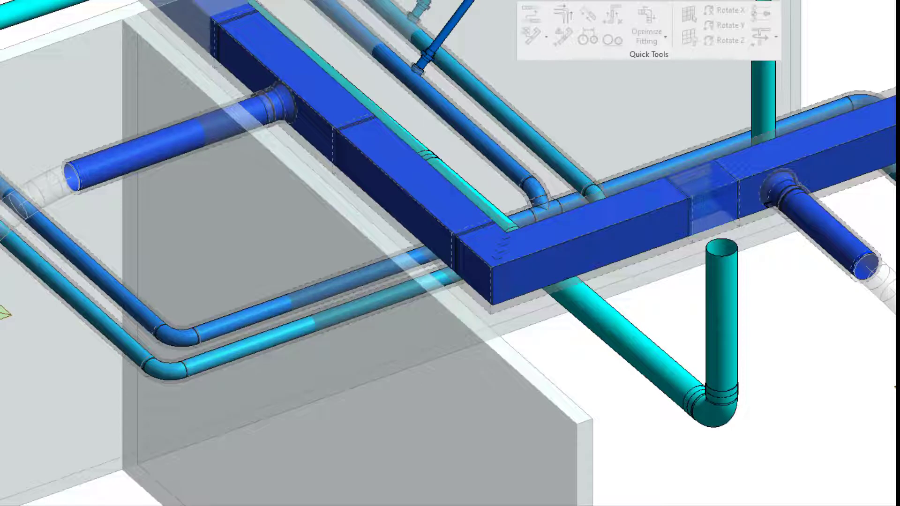
click(531, 244)
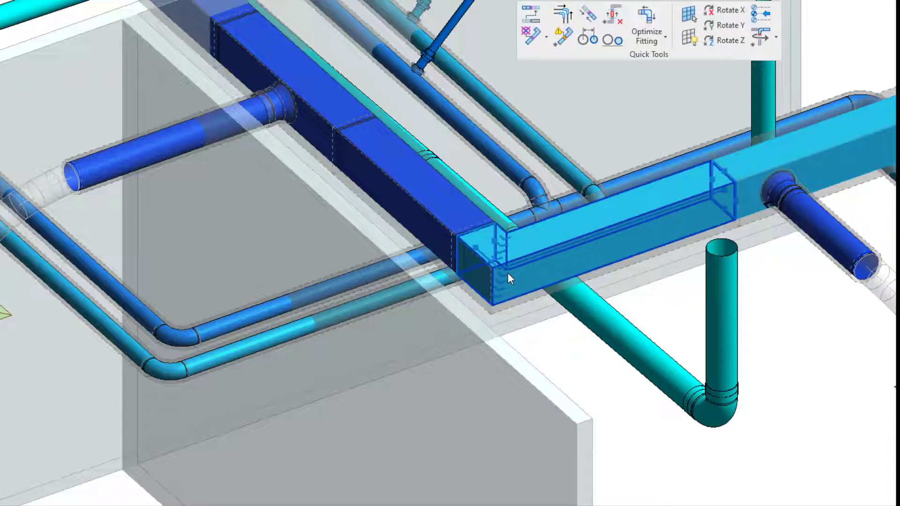
click(511, 278)
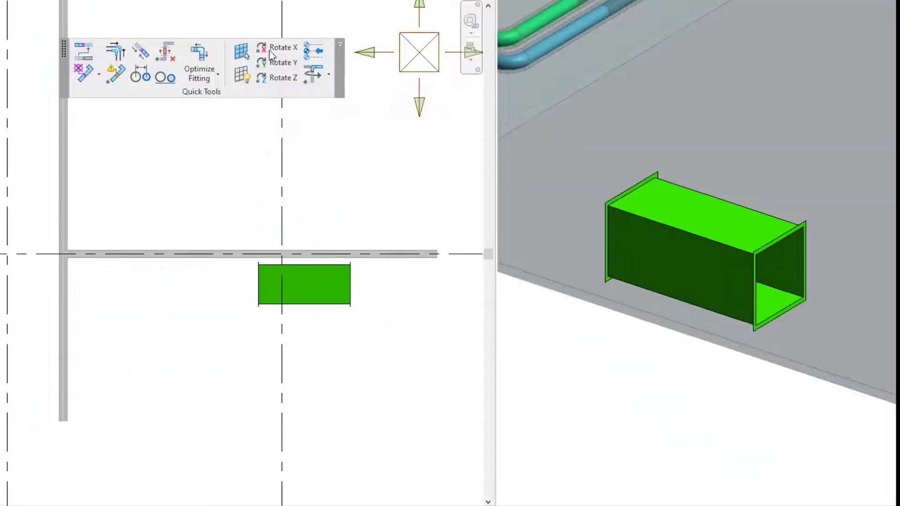
Rotate the green duct section 90 degrees using the Quick Tools Set Angle preset
click(313, 75)
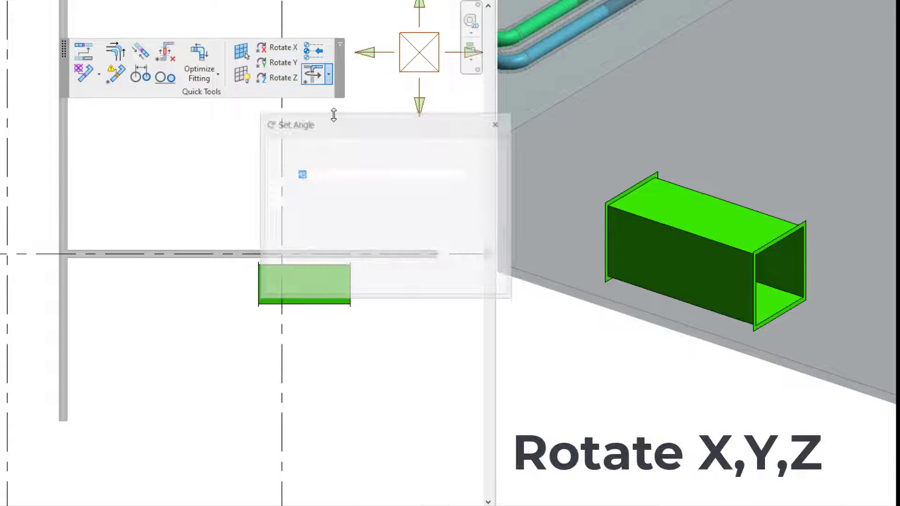
click(471, 173)
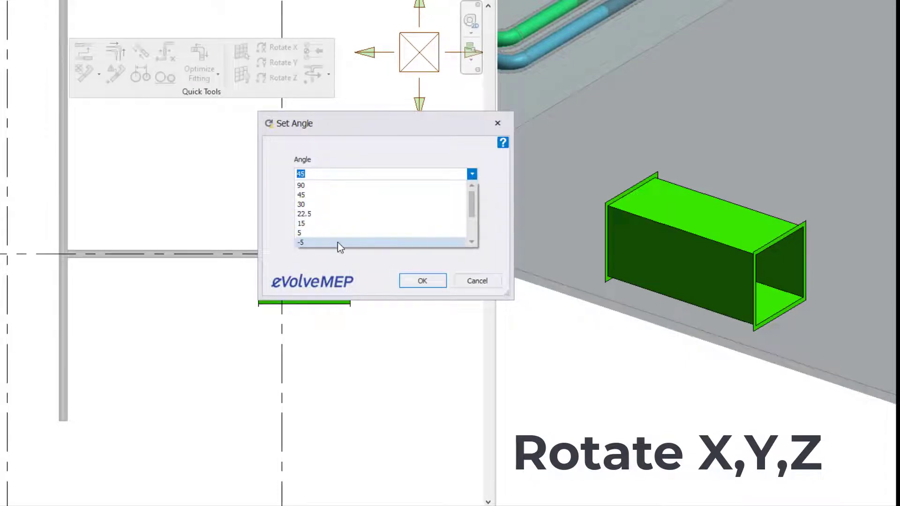
click(301, 184)
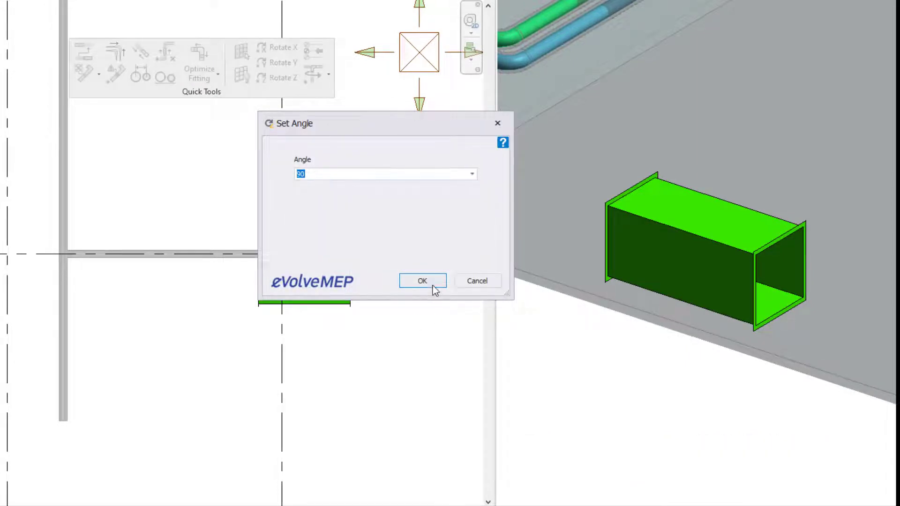
click(422, 281)
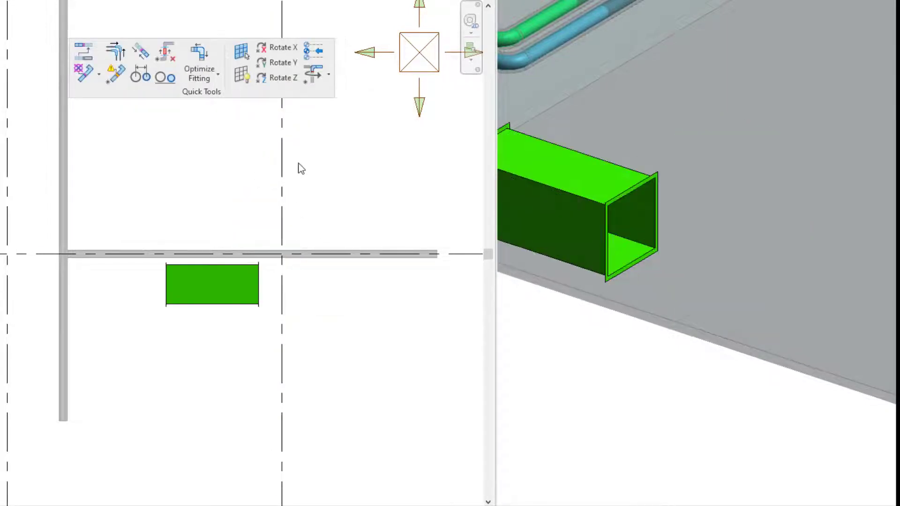
click(282, 48)
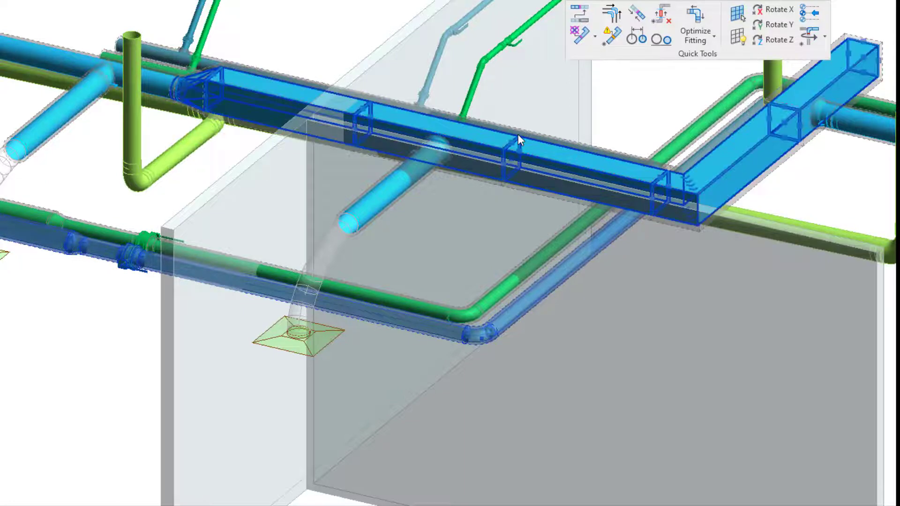
Select the long rectangular duct run and apply the Quick Tools Disconnect tool
click(614, 36)
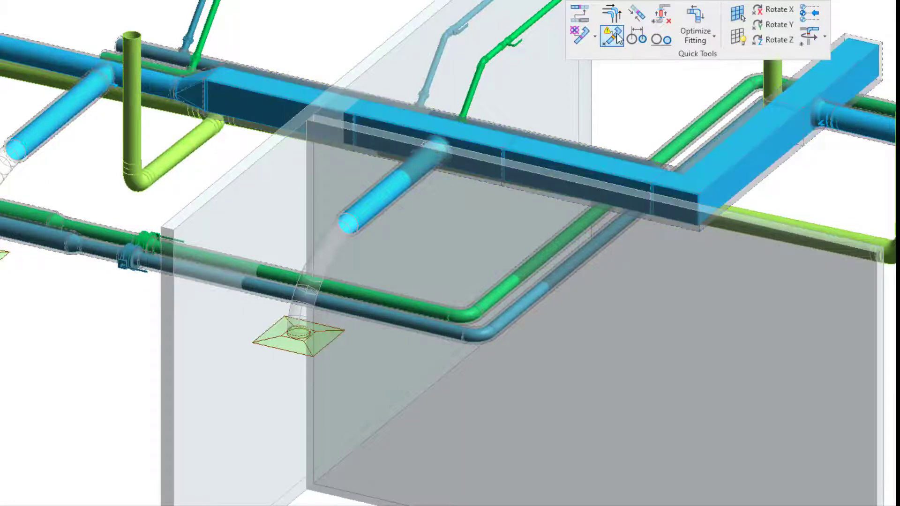
click(430, 313)
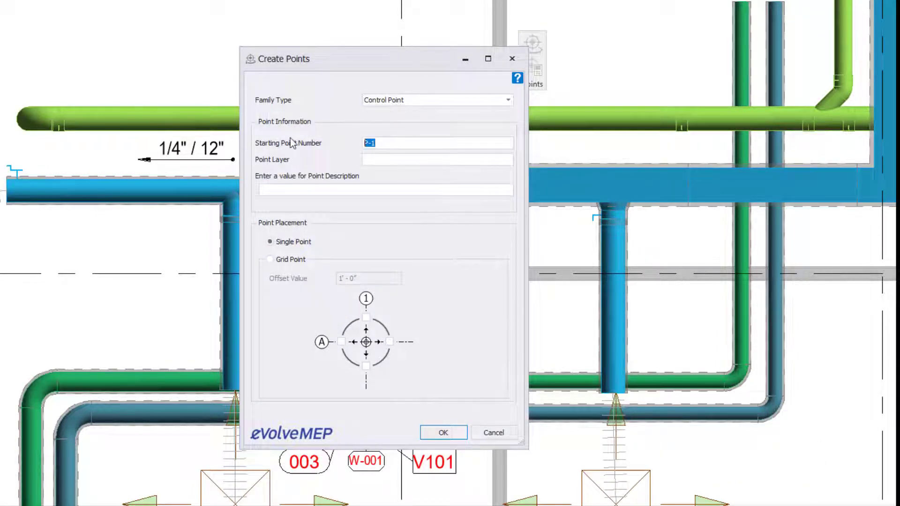
Create grid control points from CP-01, layer and description 'Control Points', all four directions
text(CP-)
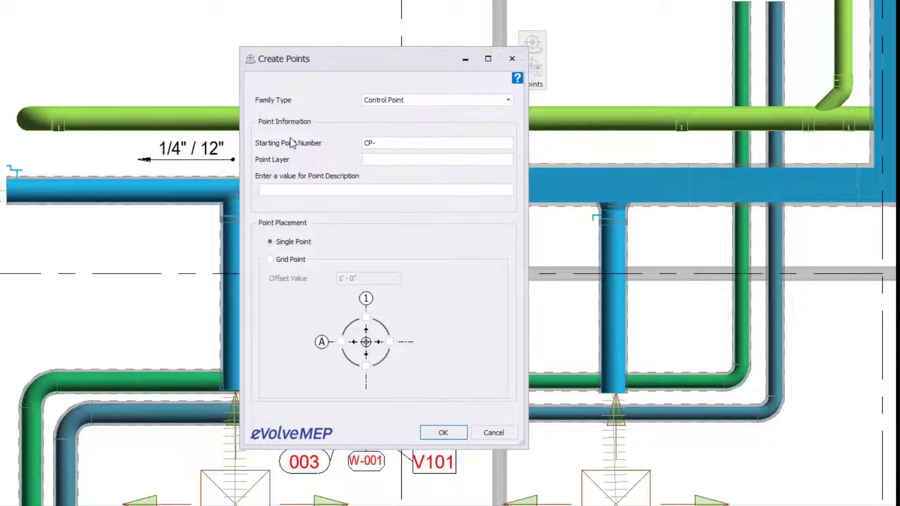
text(01)
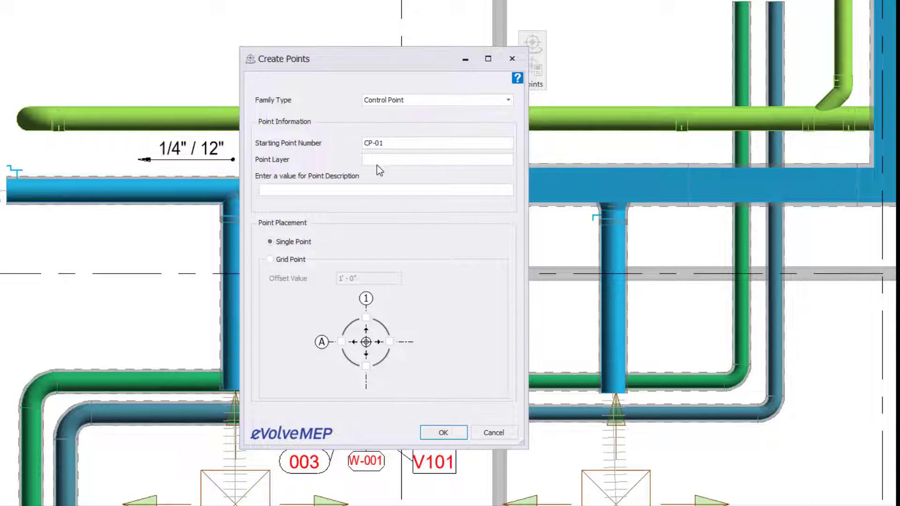
text(Control)
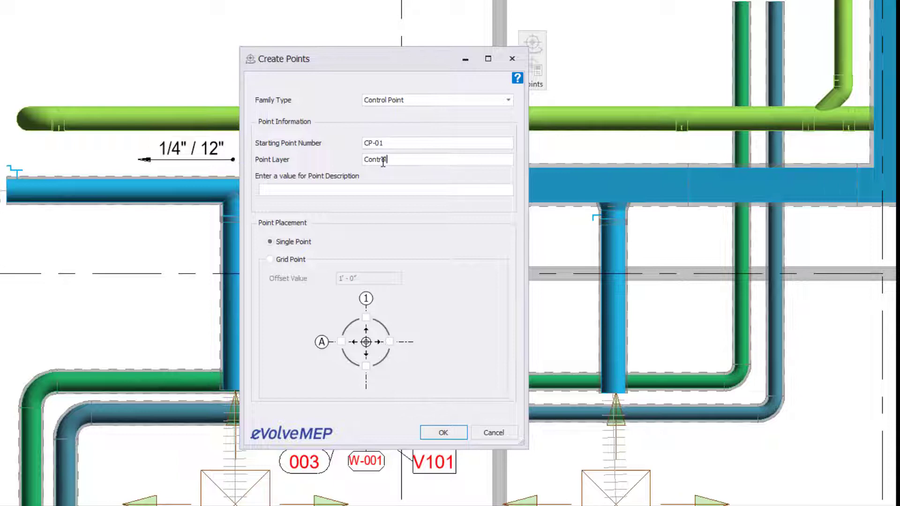
text(Points)
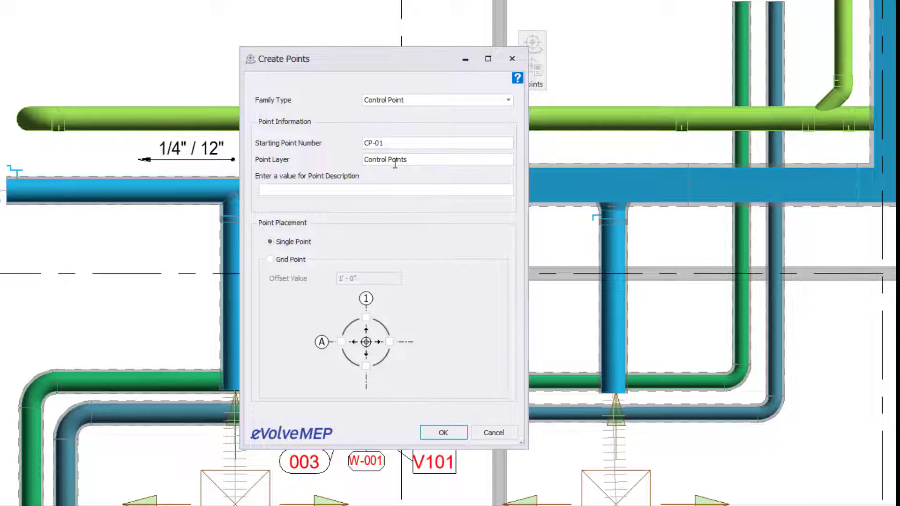
click(384, 190)
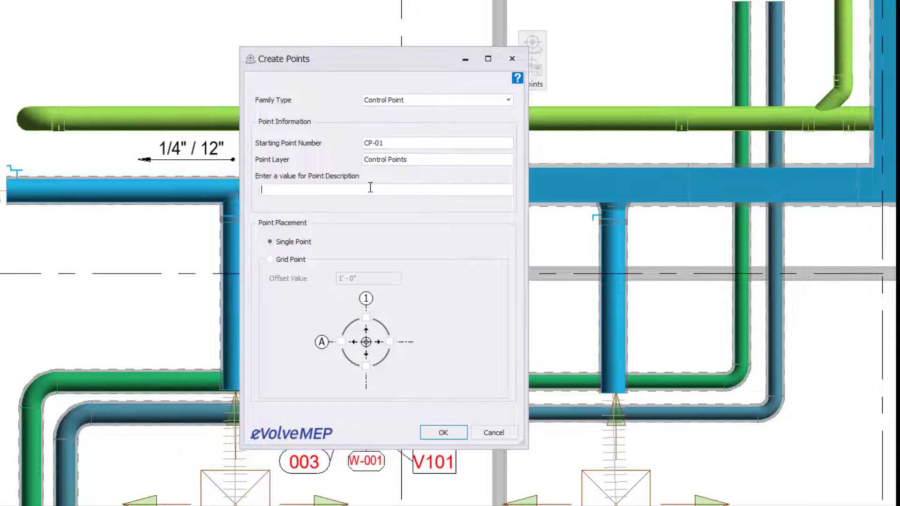
click(270, 258)
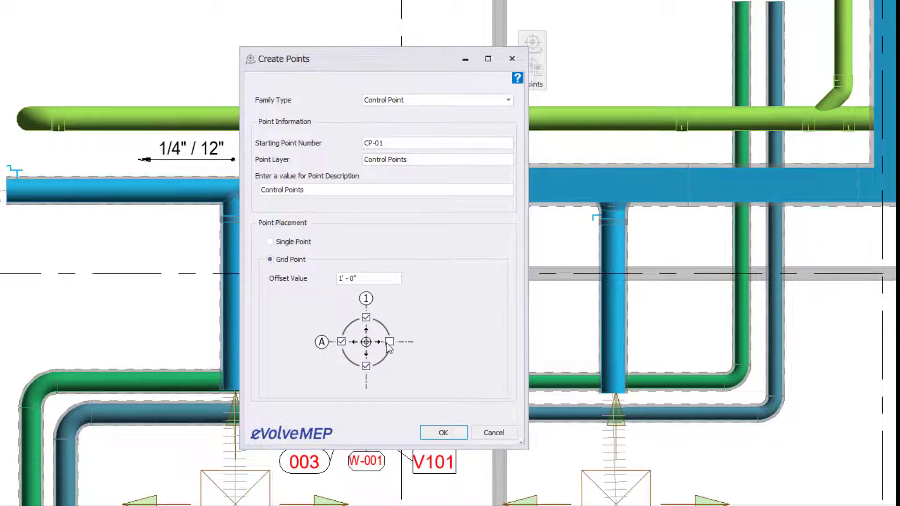
click(390, 342)
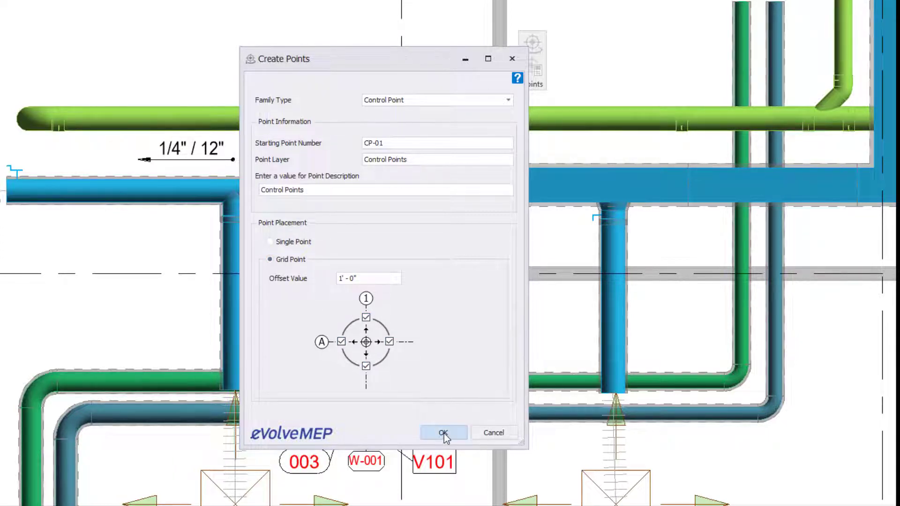
click(443, 433)
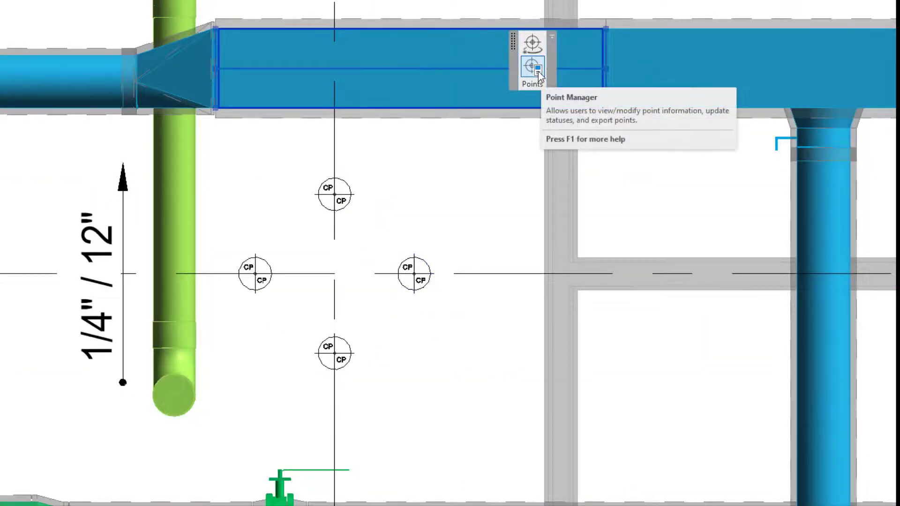
Open Point Manager and expand the Is Nested: No group to list CP-01 to CP-04
click(532, 66)
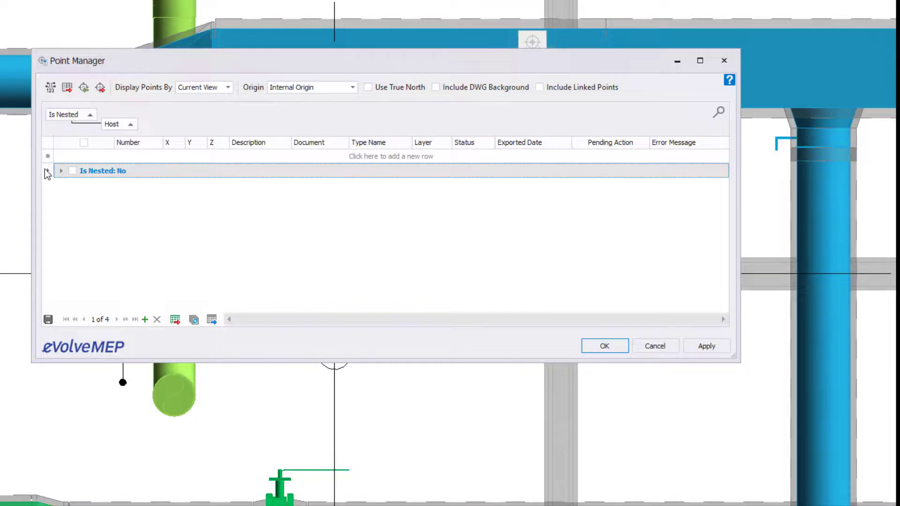
click(62, 170)
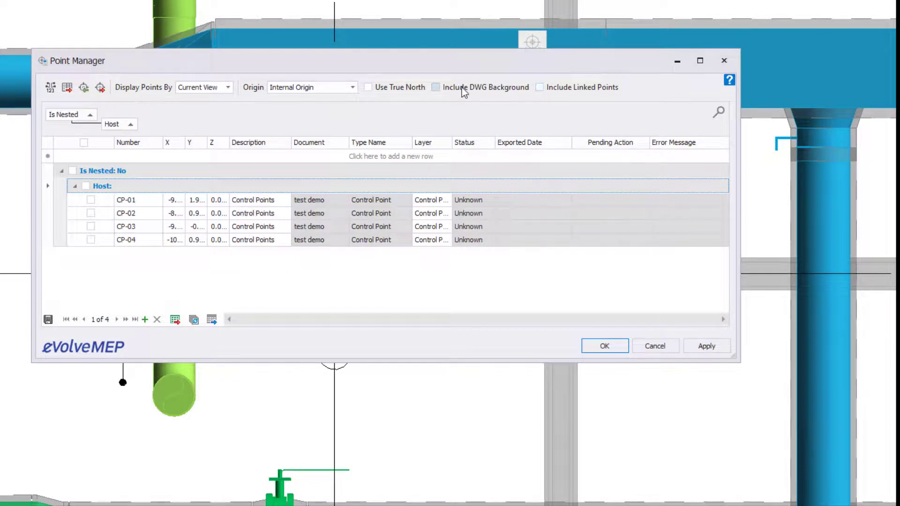
mouse_move(83, 87)
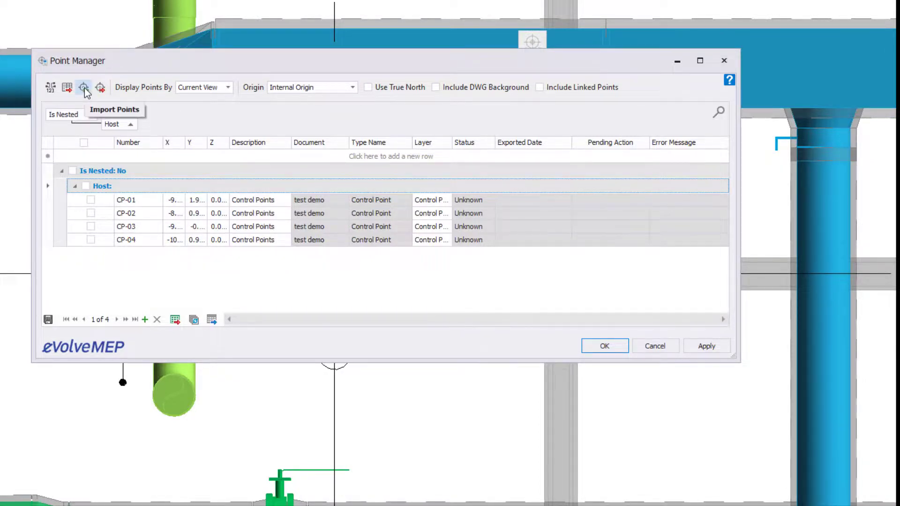
mouse_move(85, 89)
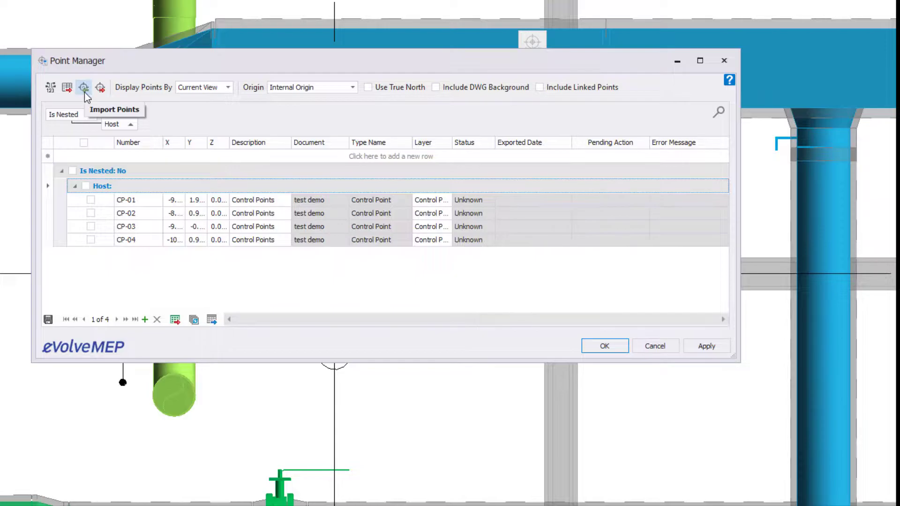